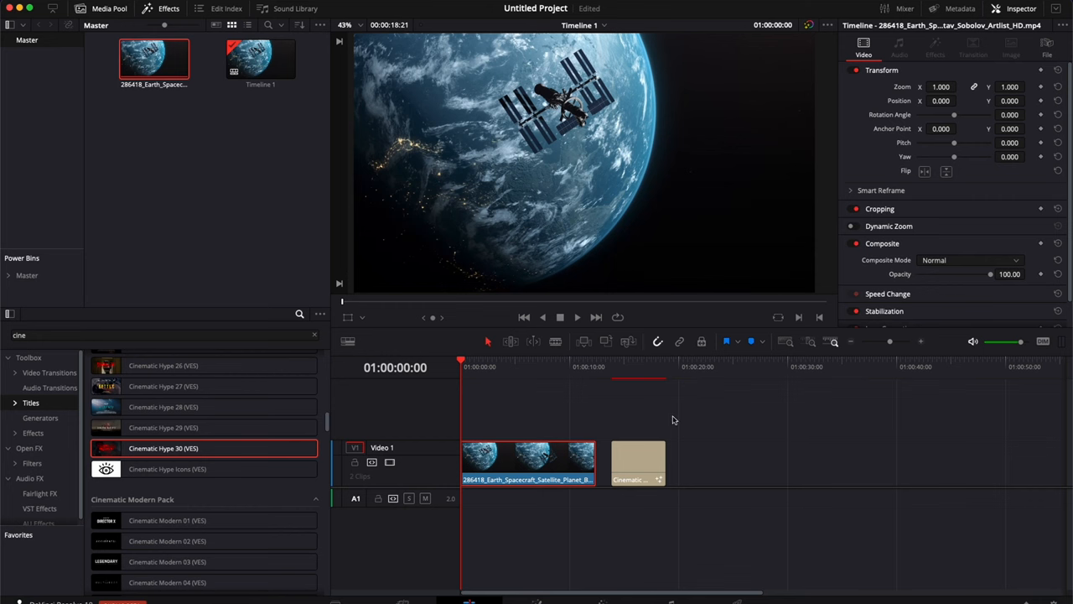
mouse_move(621, 376)
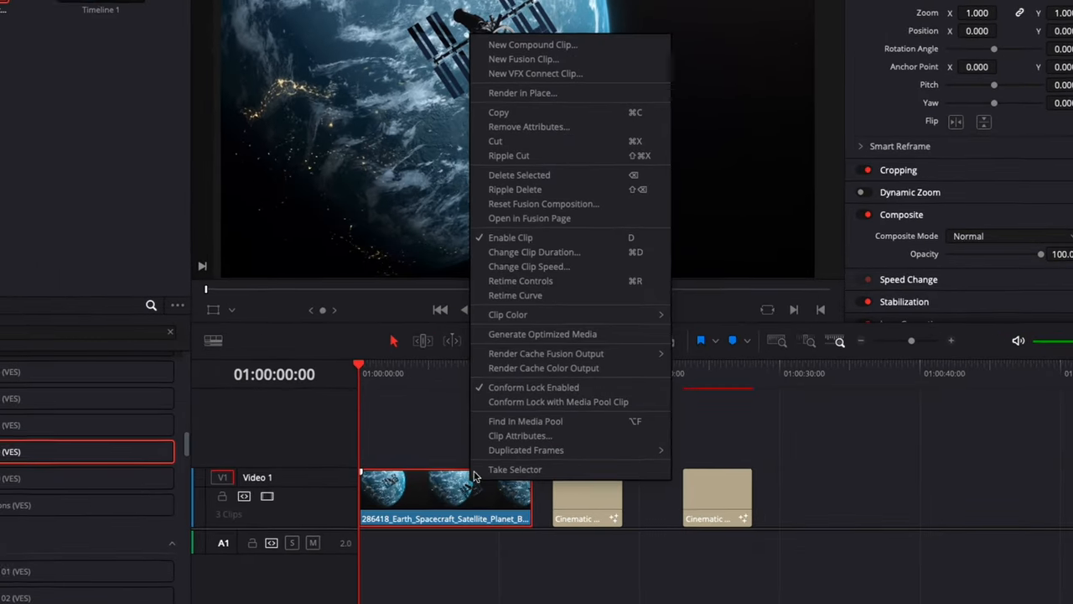
Move the playhead onto the new title to preview the blood-red THE HUNTED title.
click(543, 334)
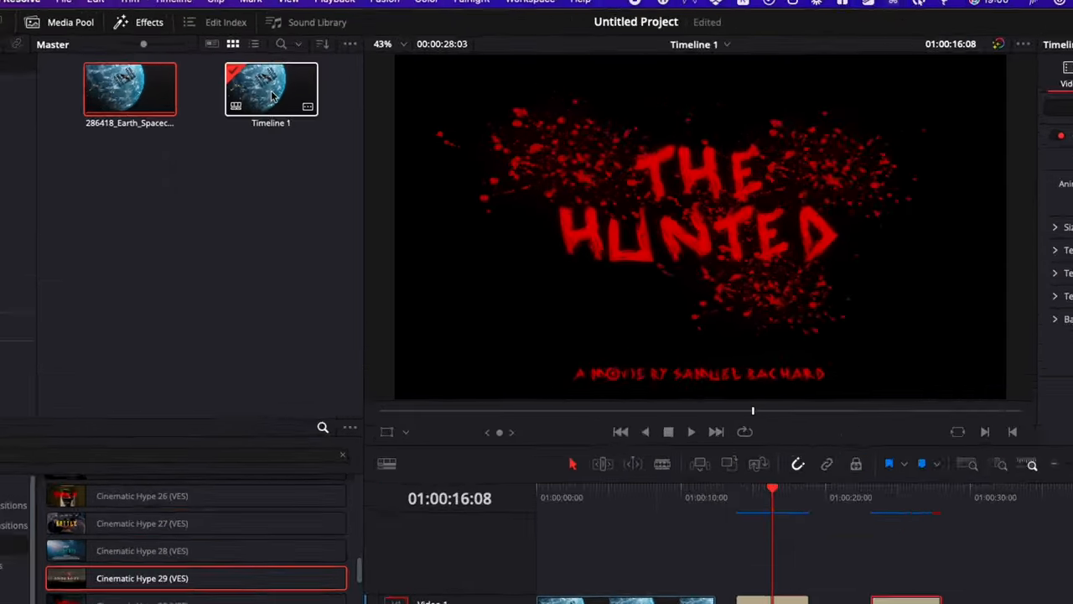
click(361, 5)
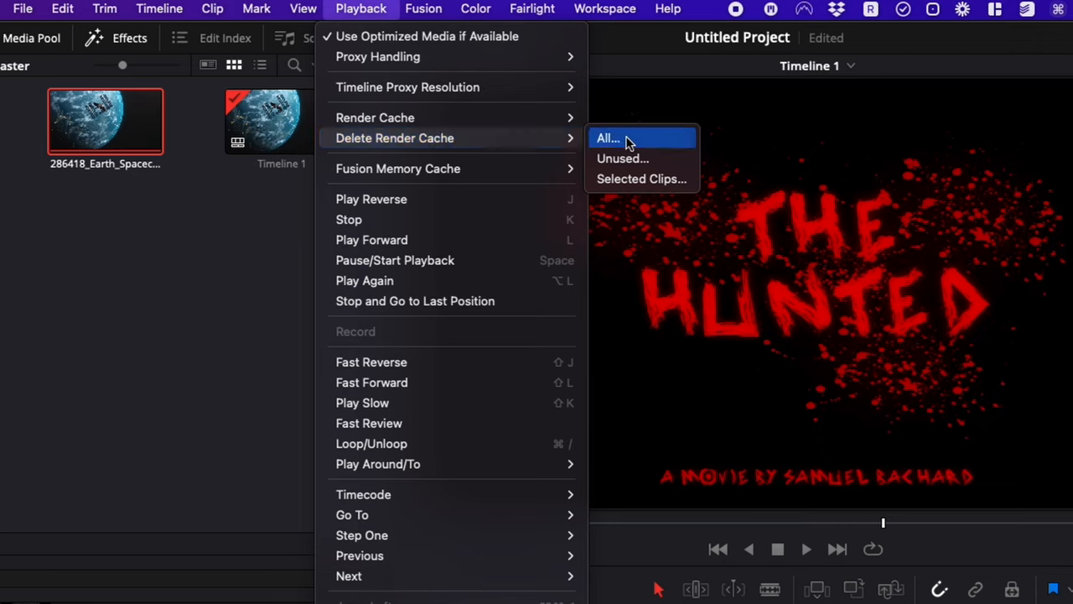
mouse_move(625, 158)
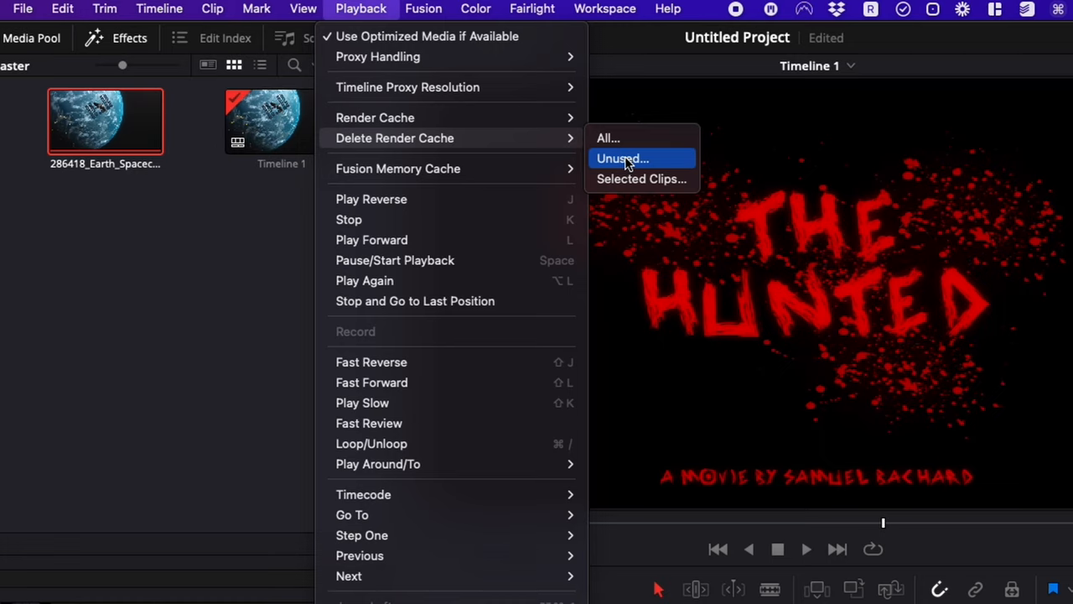
mouse_move(628, 178)
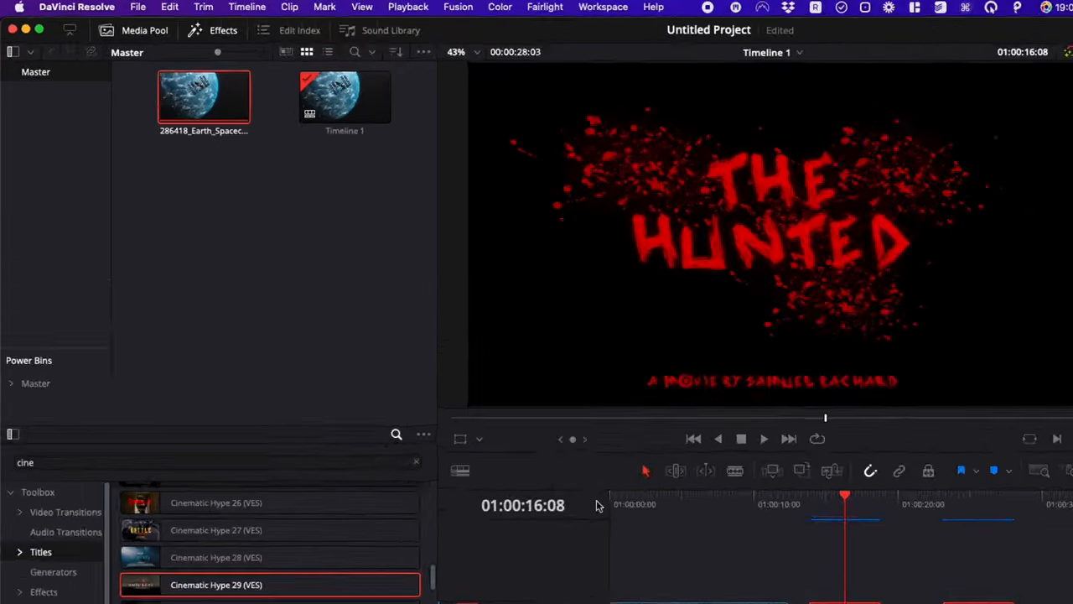
click(80, 8)
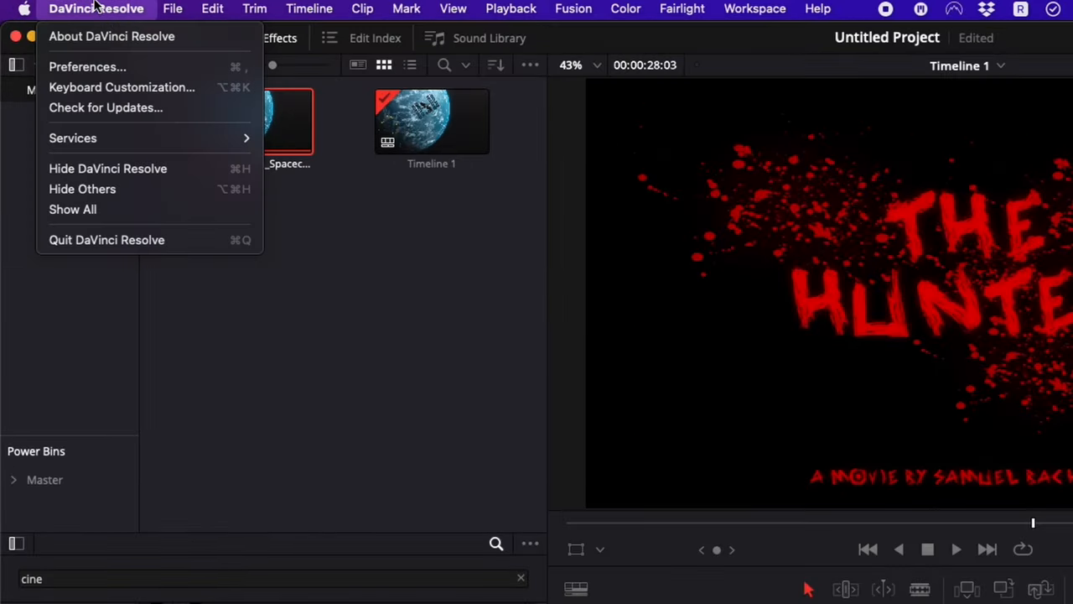
click(88, 66)
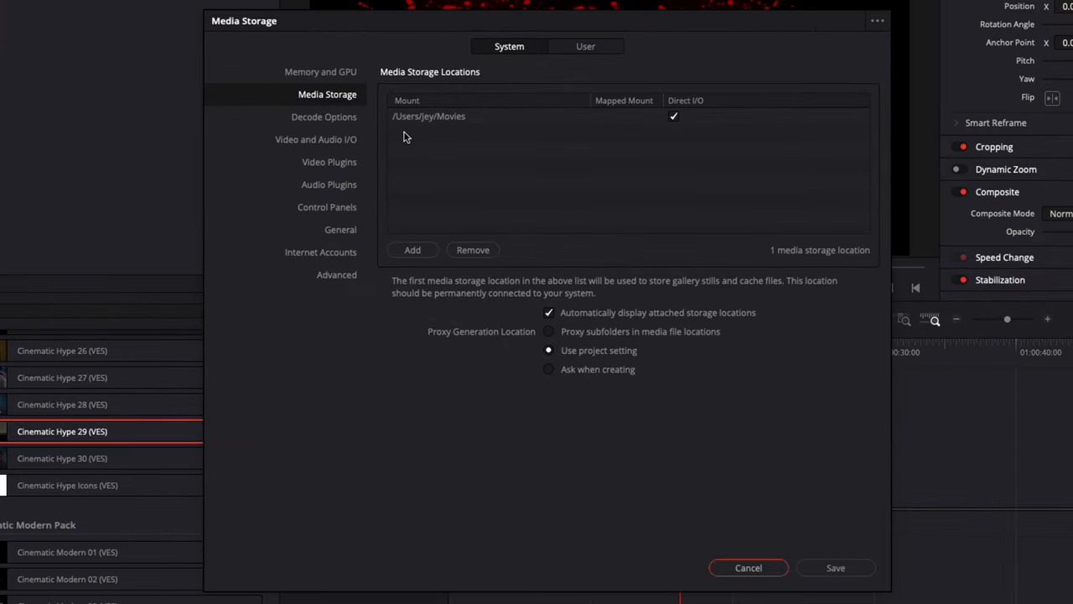
mouse_move(470, 129)
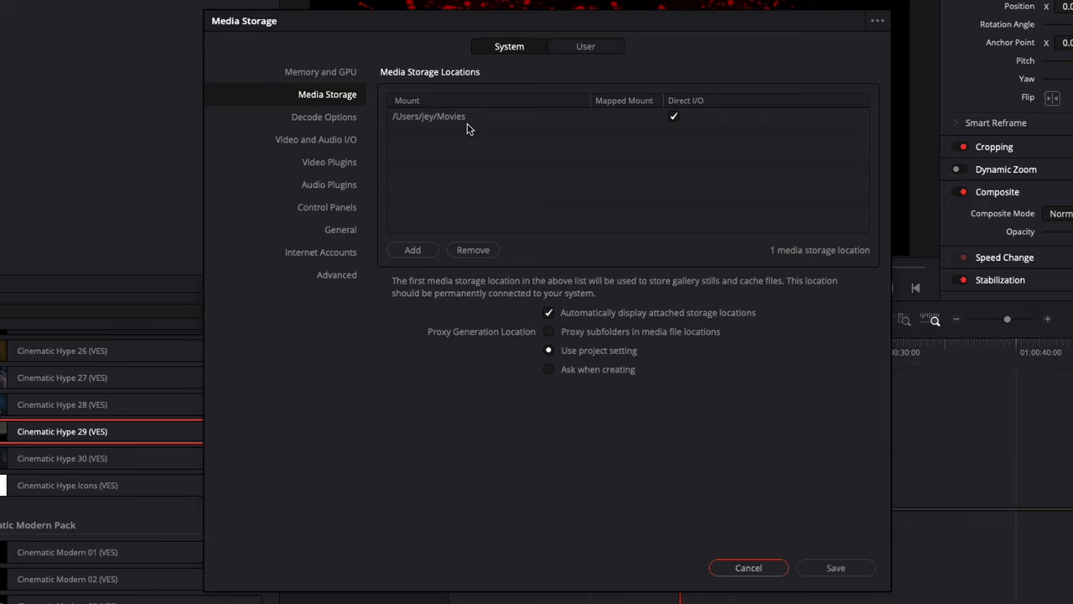
mouse_move(418, 147)
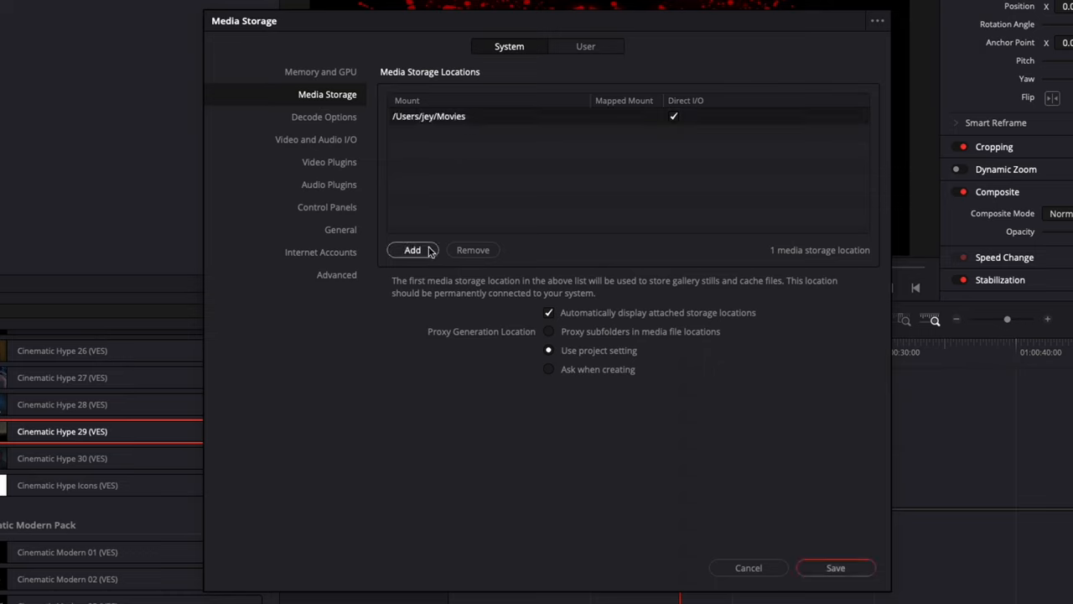
click(411, 249)
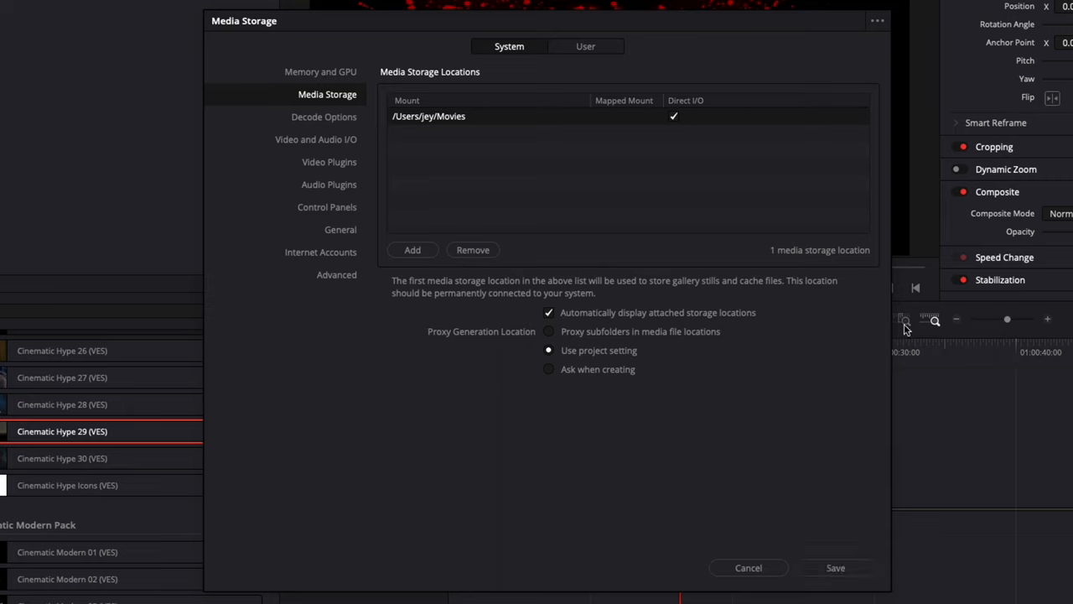
mouse_move(705, 262)
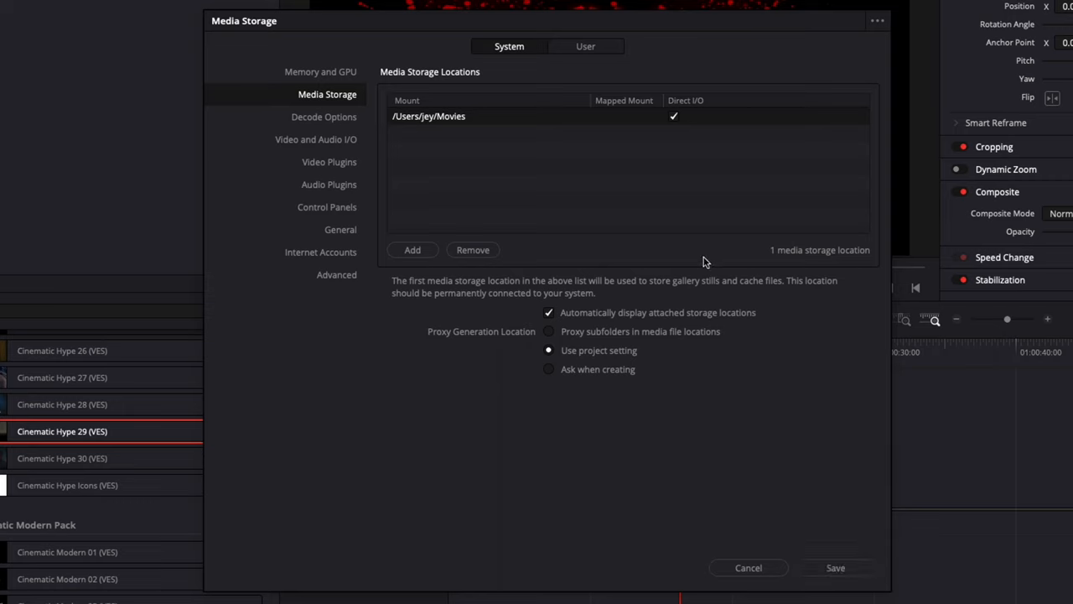
click(838, 567)
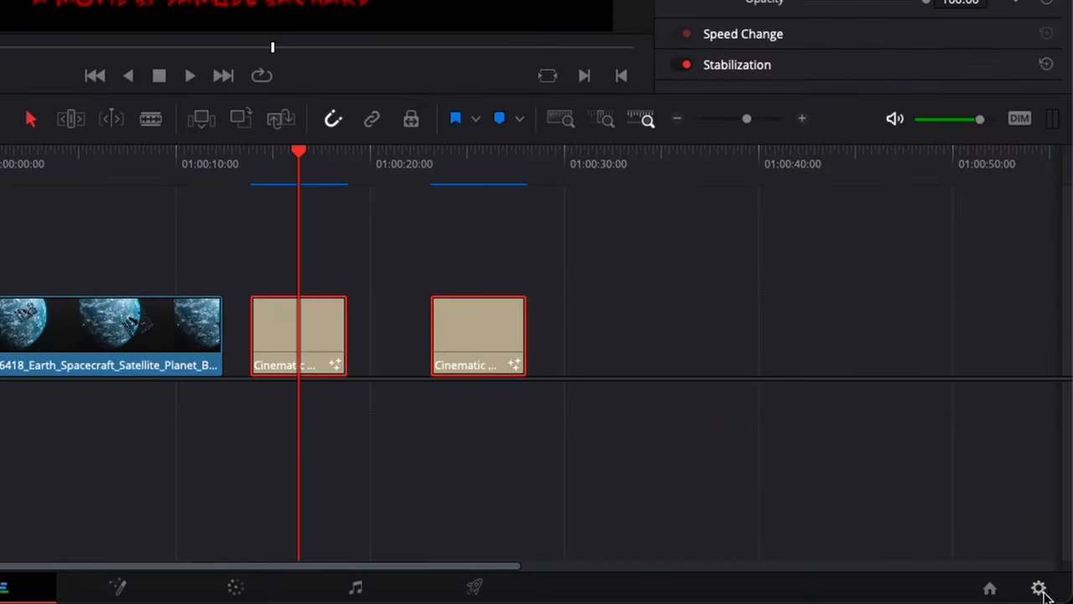
Review the Master Settings cache files location, cancel its folder browser, and reopen Media Storage preferences.
click(1041, 587)
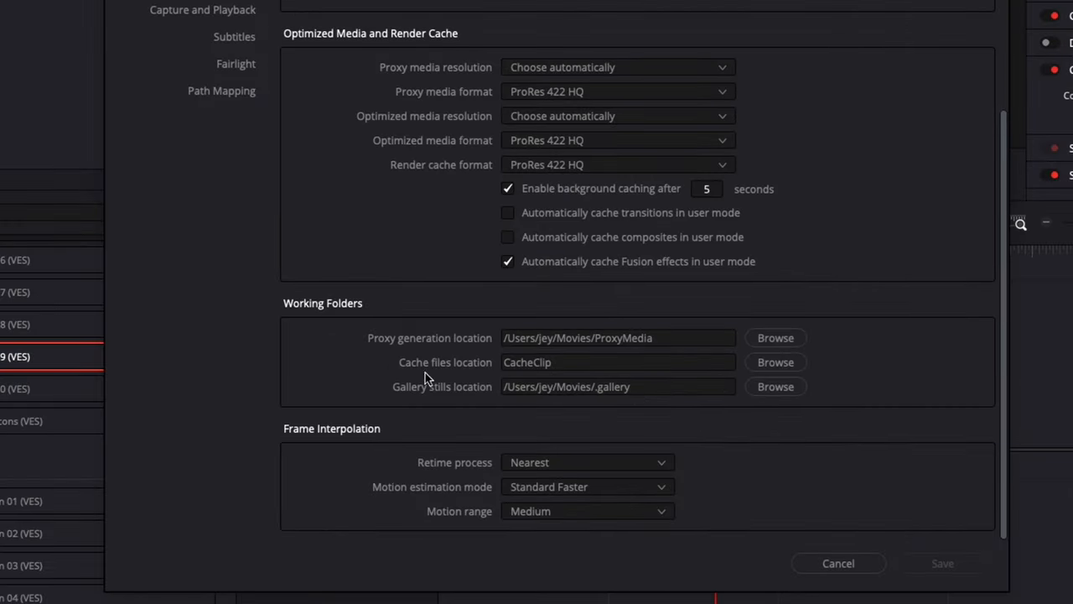
mouse_move(520, 375)
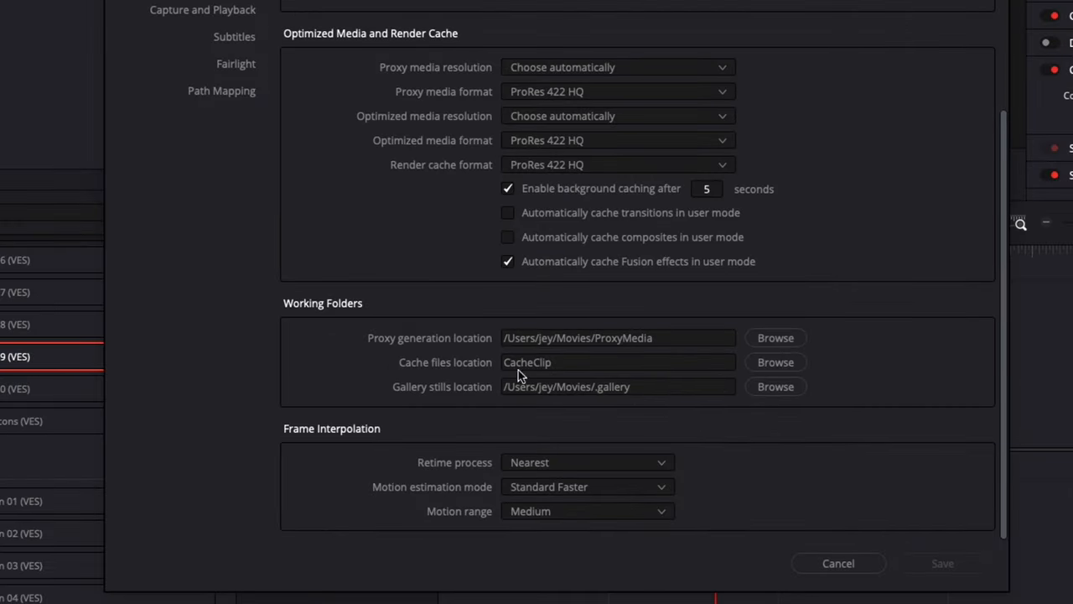
click(775, 362)
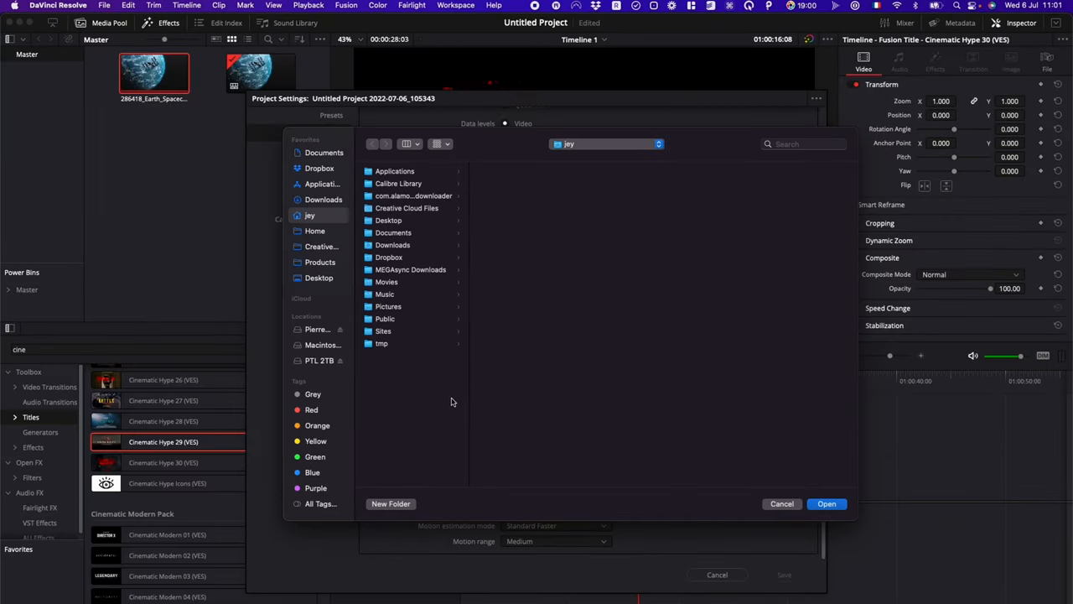
mouse_move(781, 517)
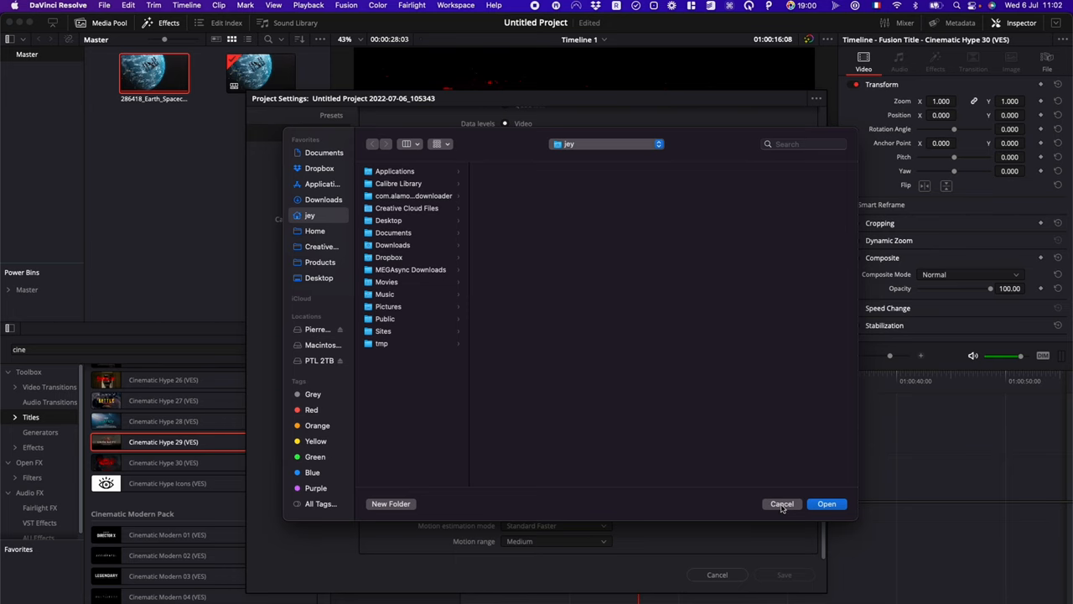
click(782, 503)
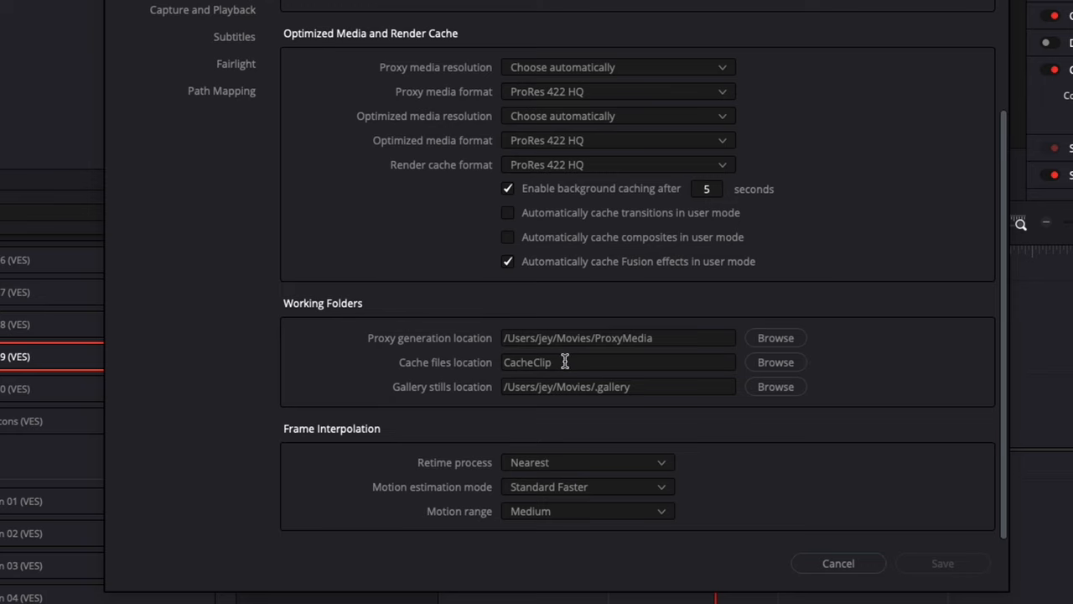
click(839, 563)
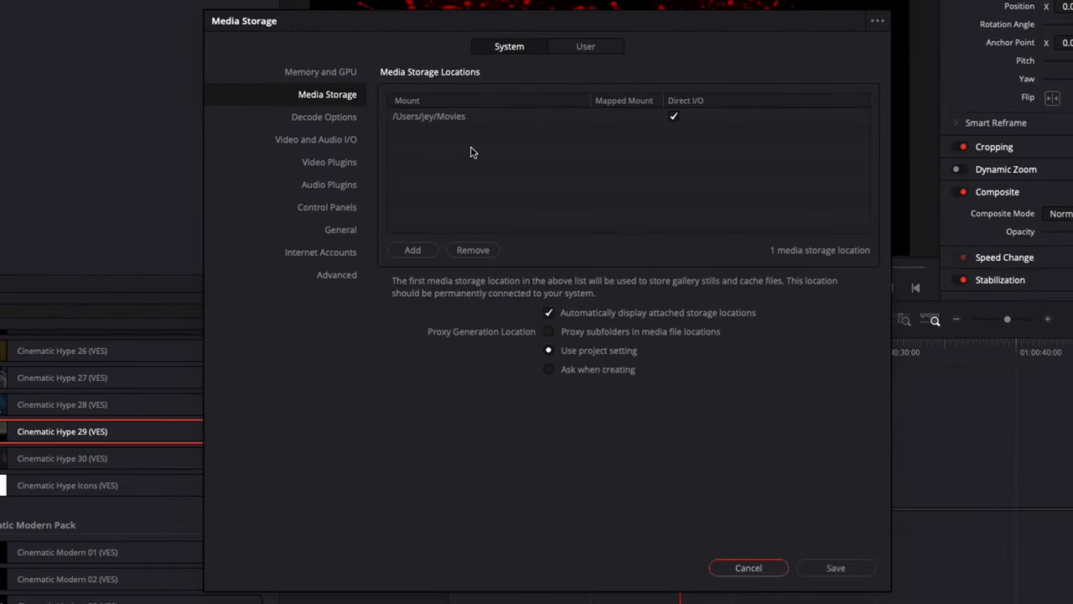
Open Movies > CacheClip and inspect the contents of the project cache folders.
click(748, 568)
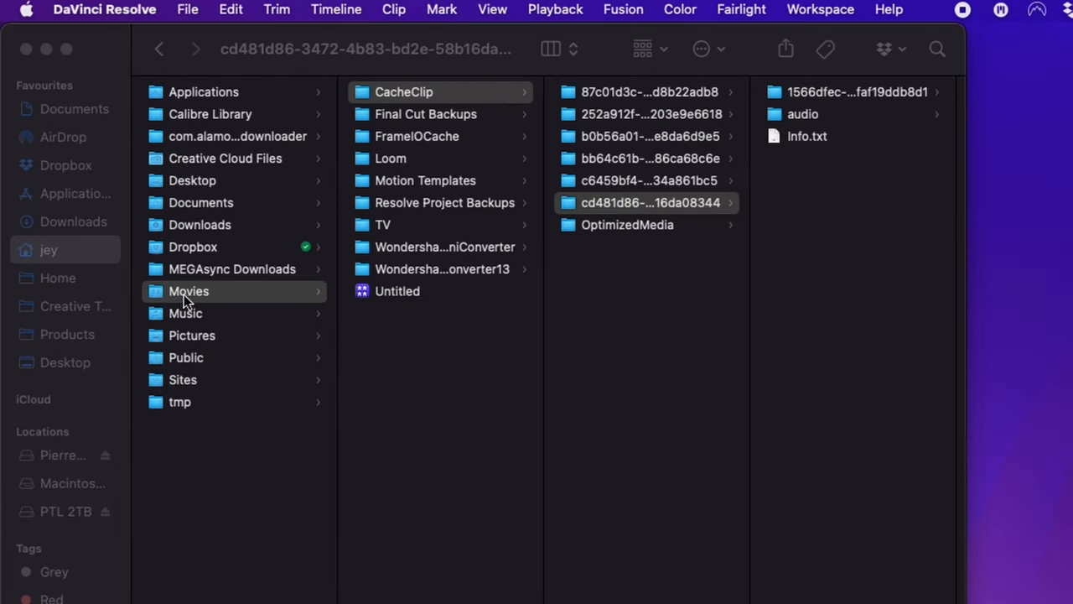
mouse_move(591, 96)
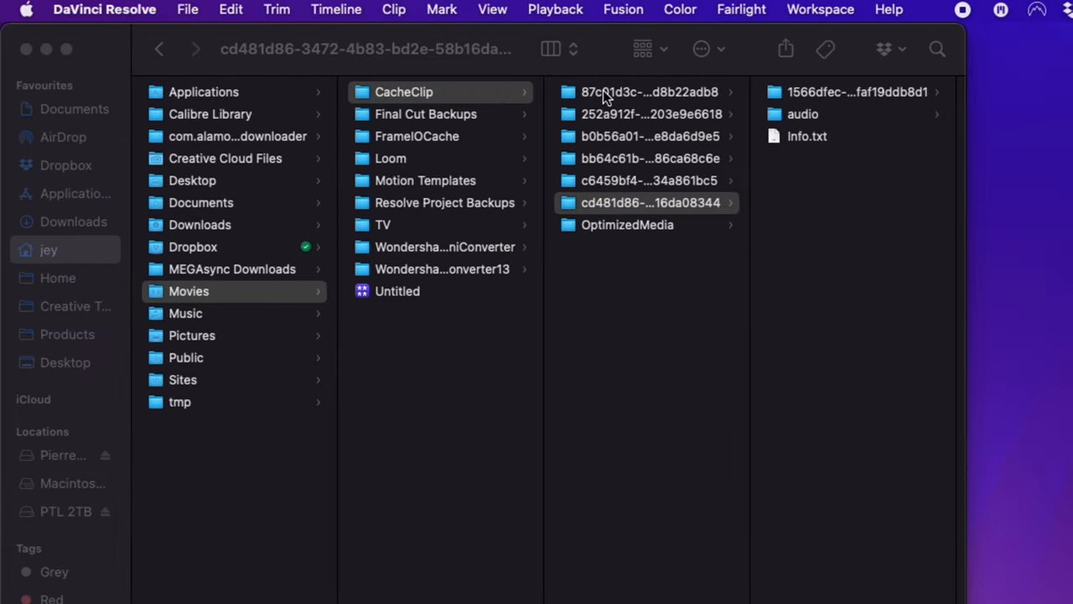
click(646, 114)
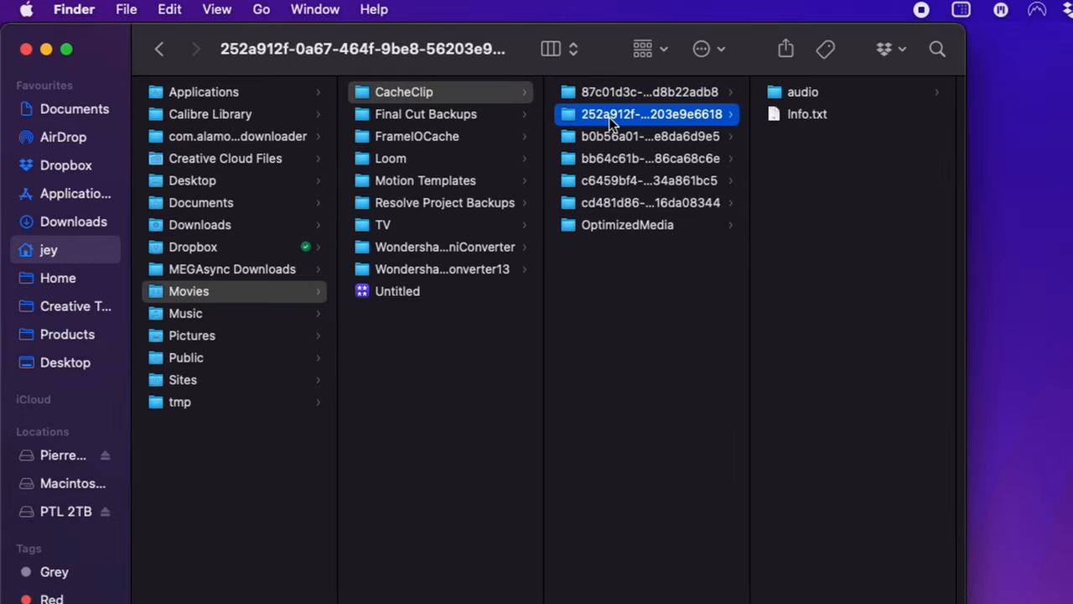
click(646, 181)
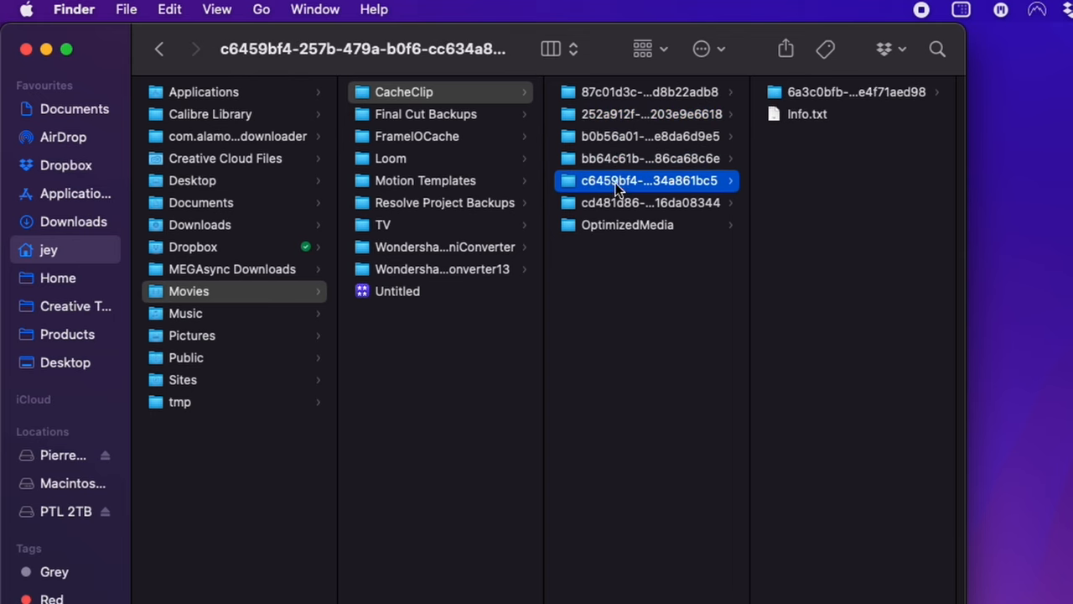
click(646, 92)
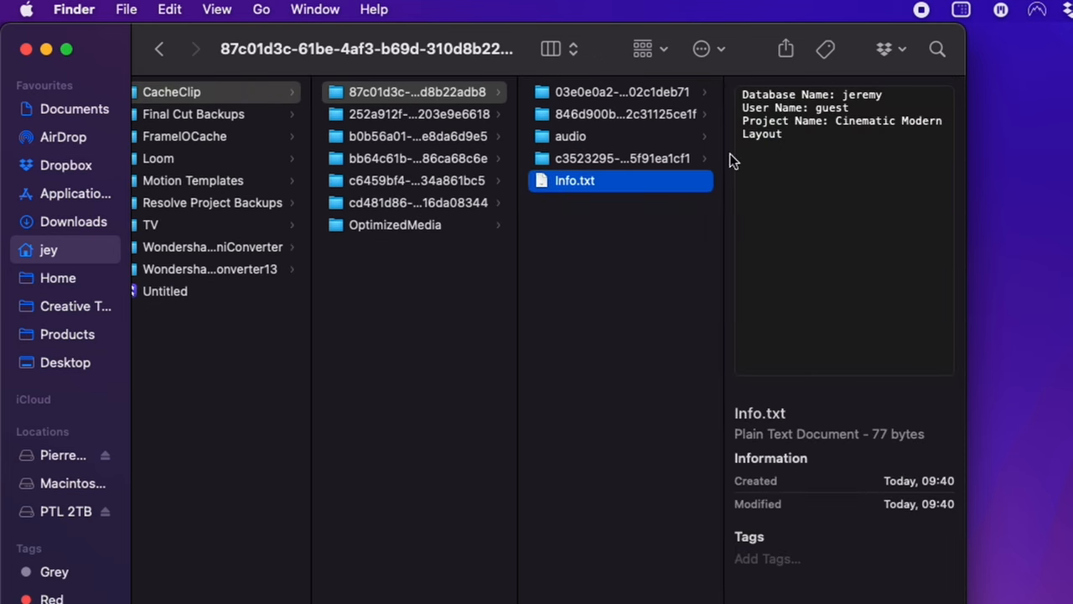
mouse_move(755, 107)
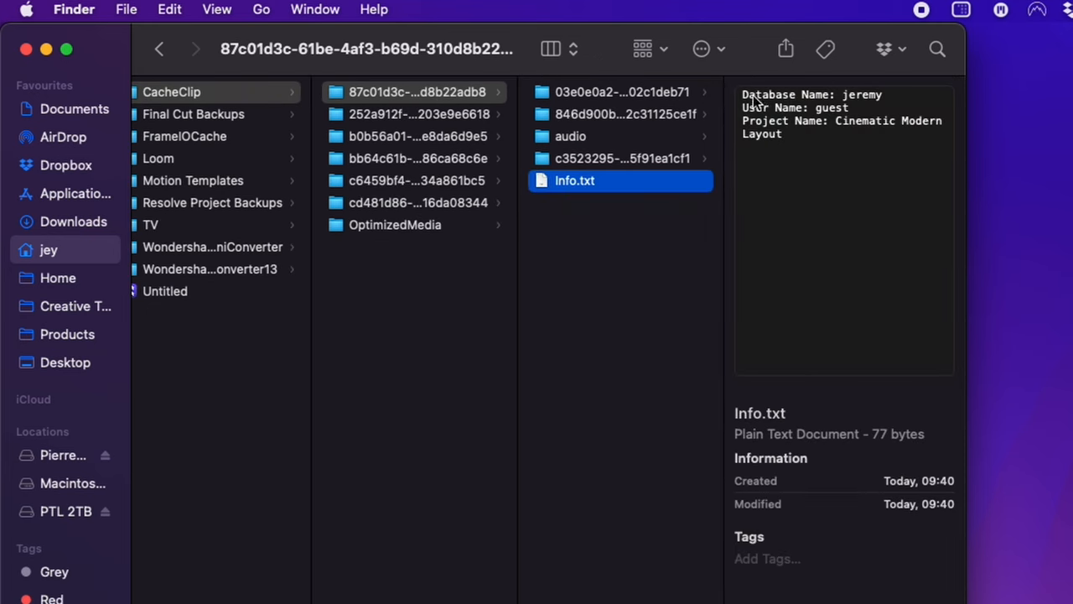
mouse_move(798, 127)
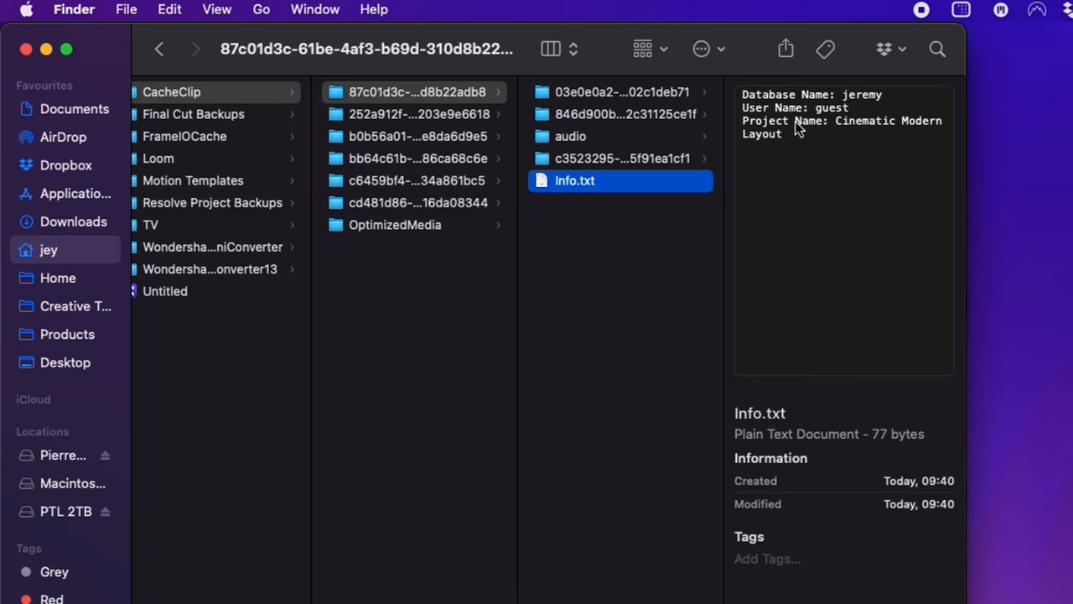
click(599, 210)
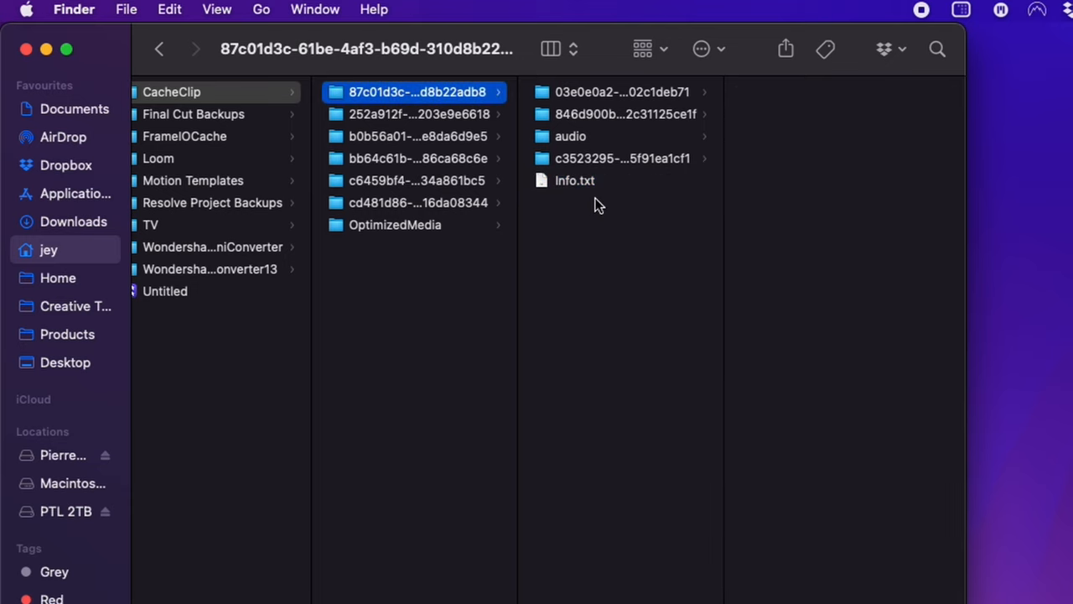
Preview Info.txt in two cache folders for project names, ending in OptimizedMedia.
click(416, 114)
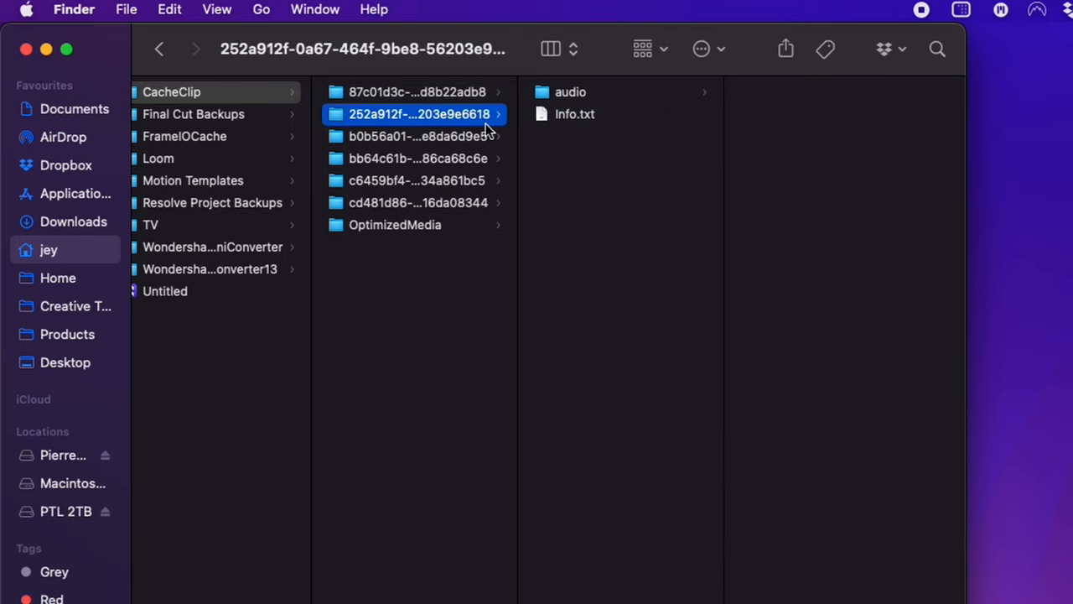
click(574, 114)
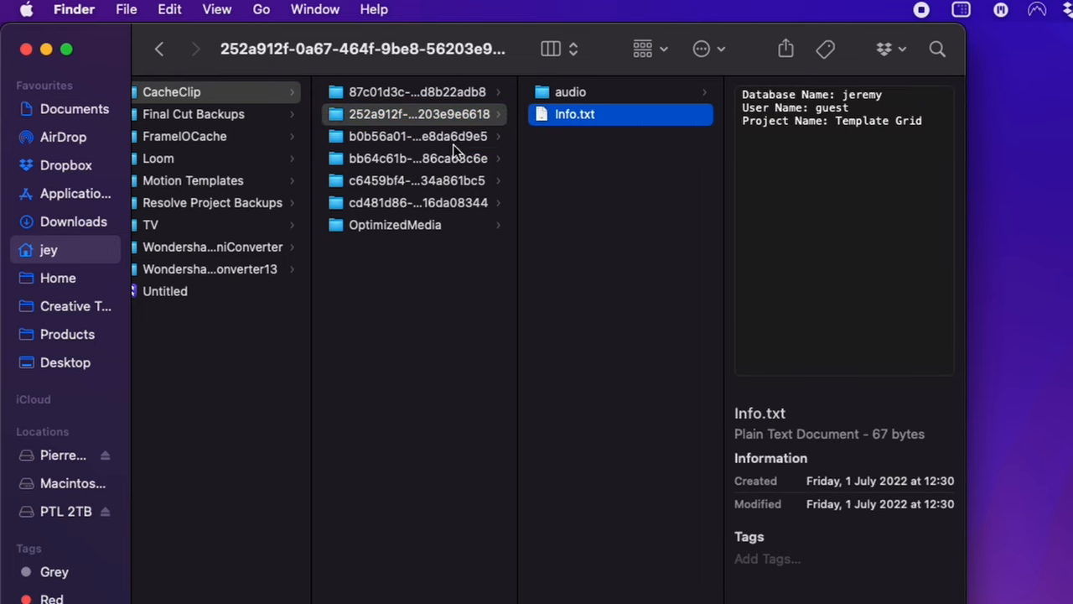
click(414, 136)
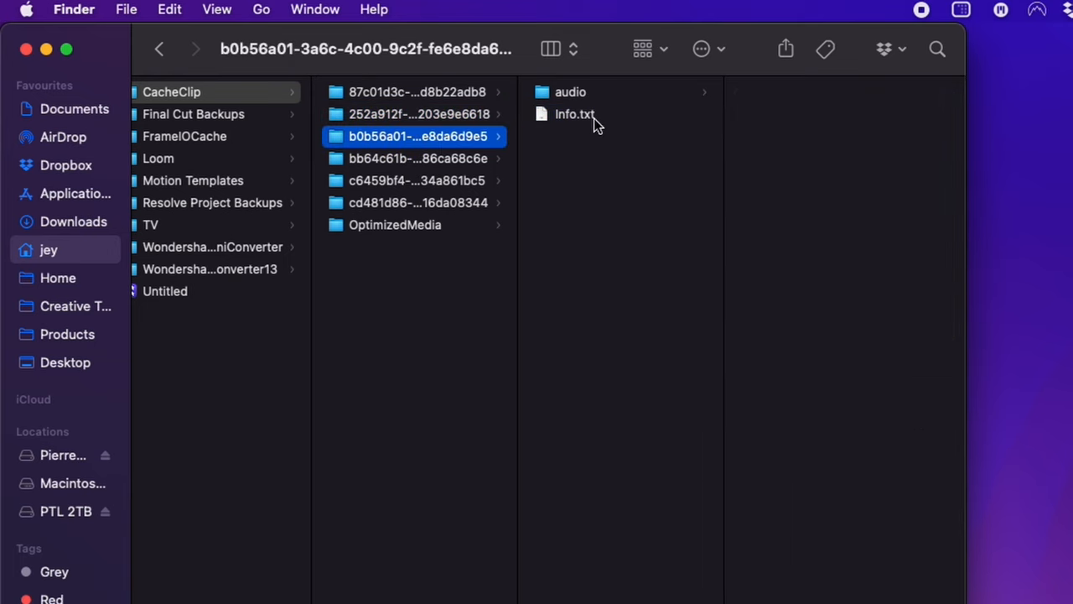
click(574, 114)
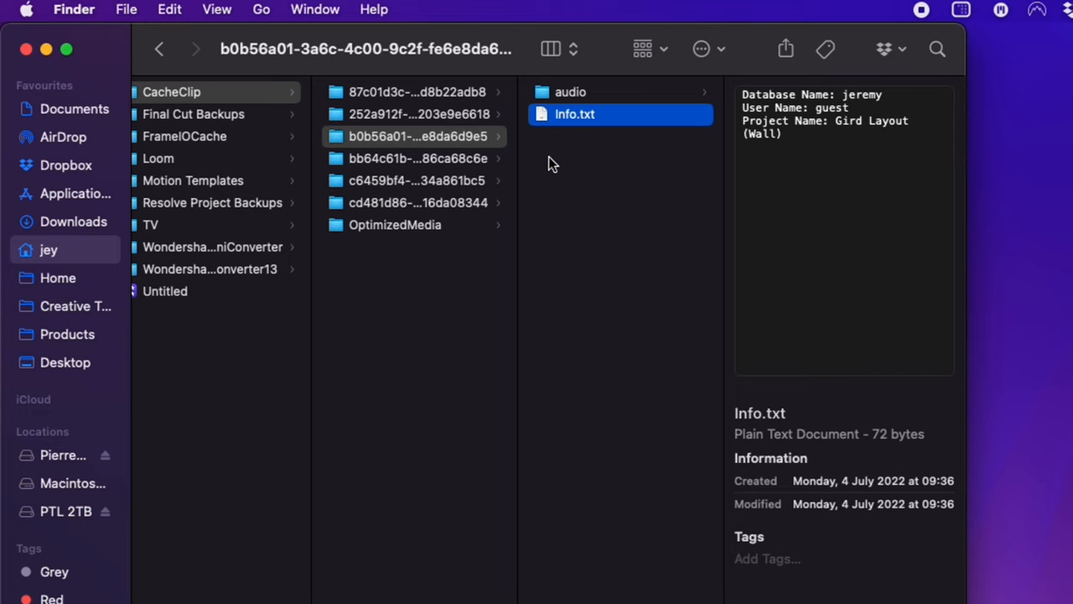
click(395, 225)
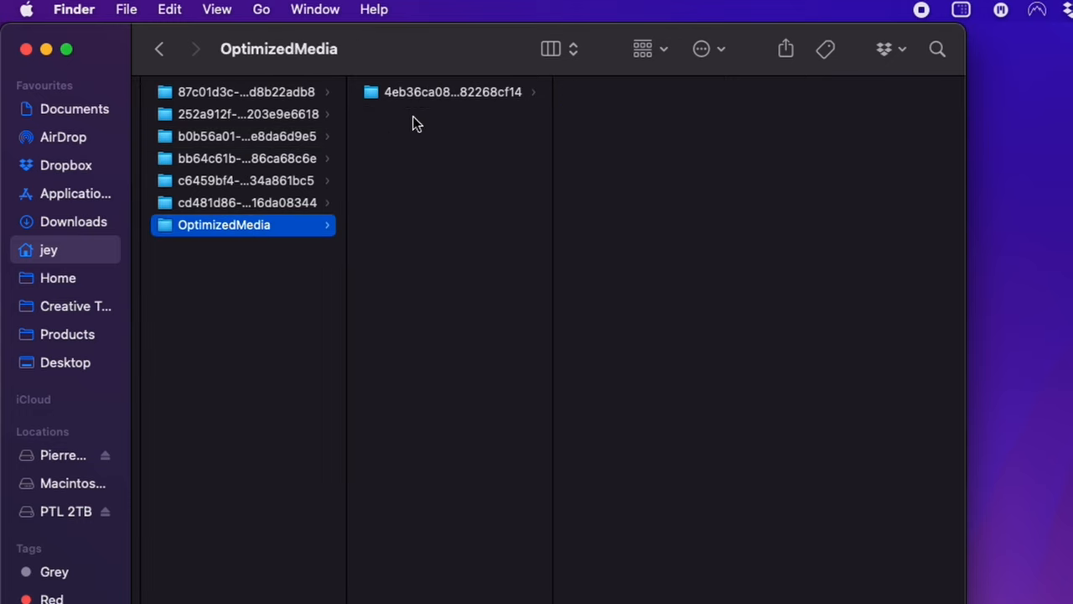
Use Get Info on CacheClip to see its 12.37 GB size across 18,607 items.
click(450, 92)
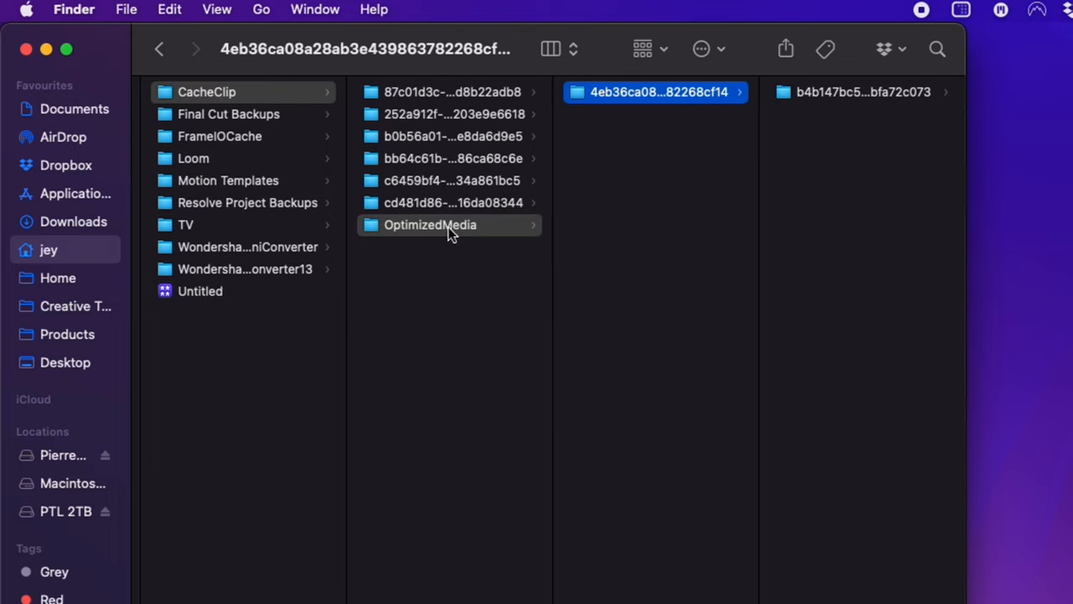
right_click(207, 92)
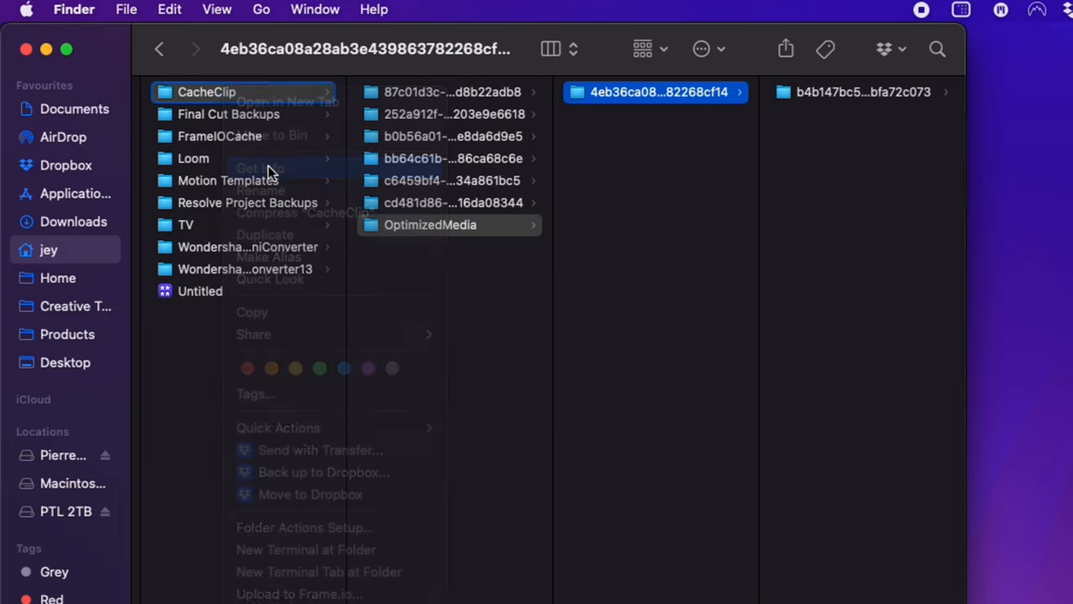
click(259, 167)
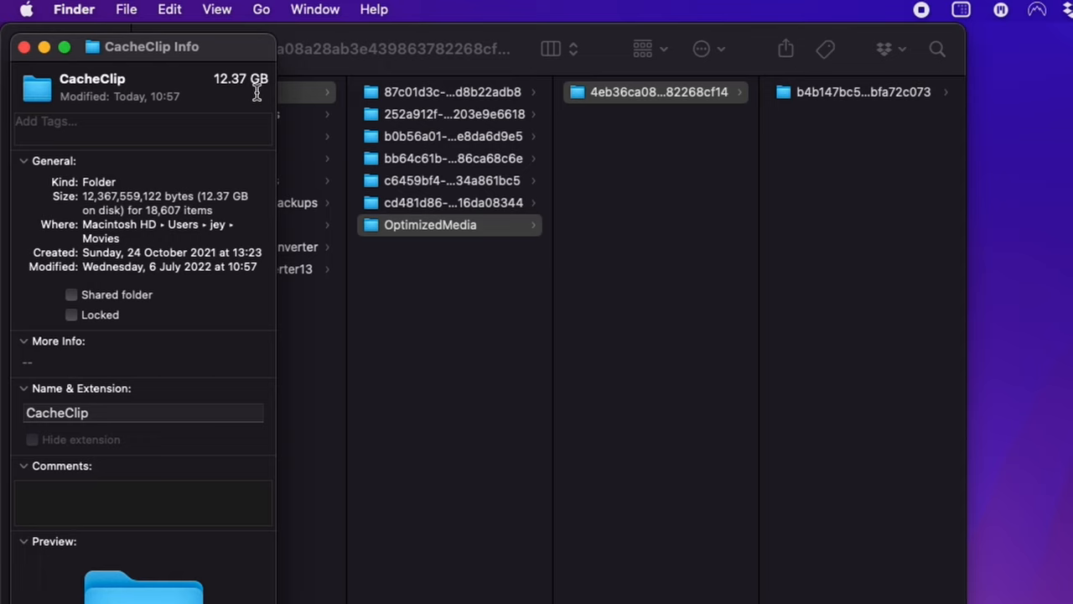
mouse_move(227, 101)
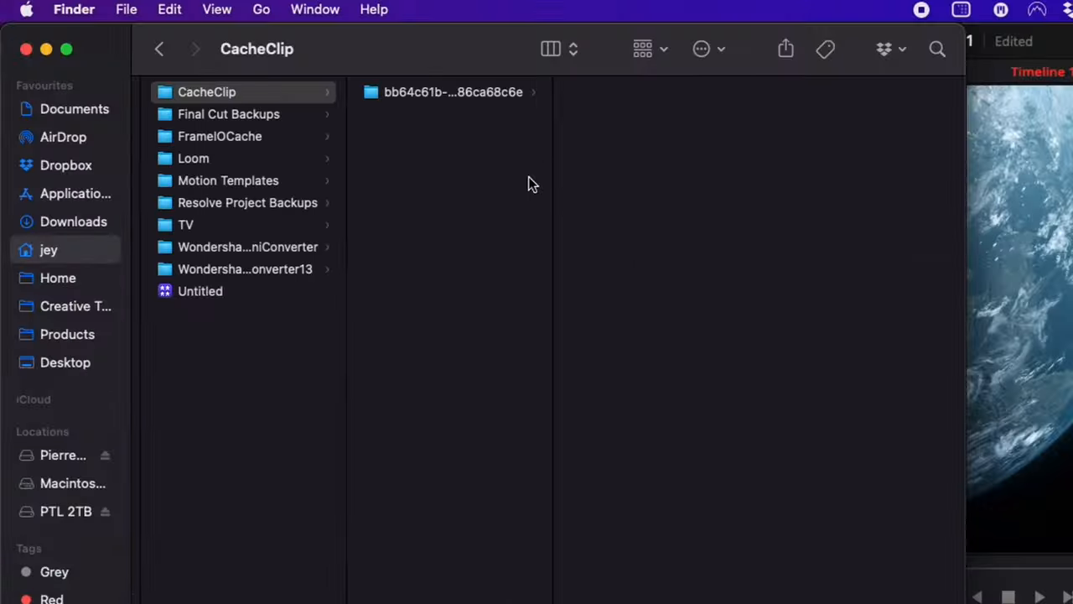
mouse_move(454, 209)
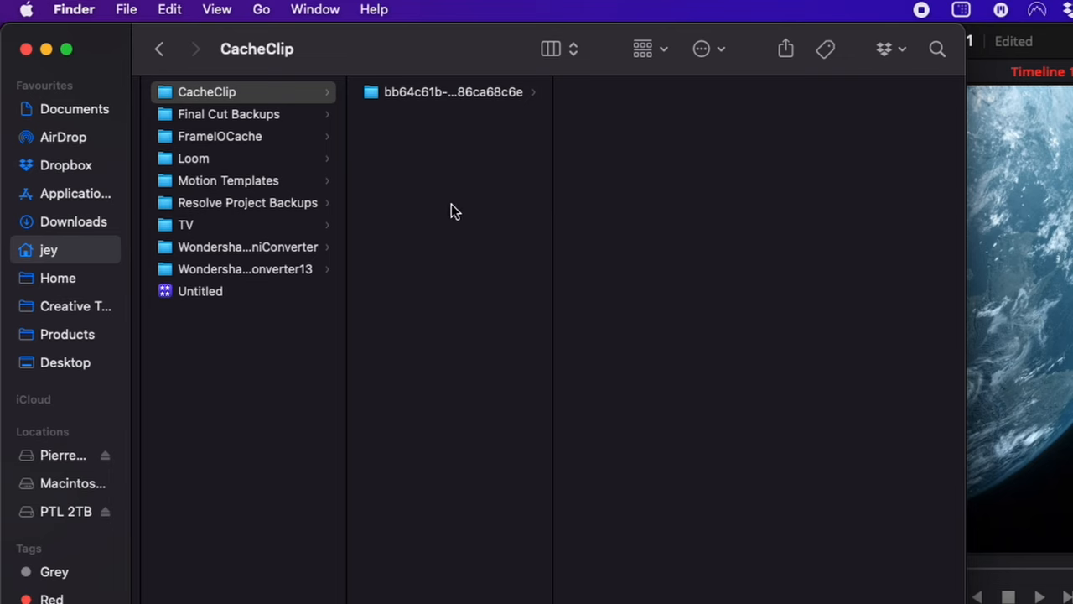
mouse_move(497, 109)
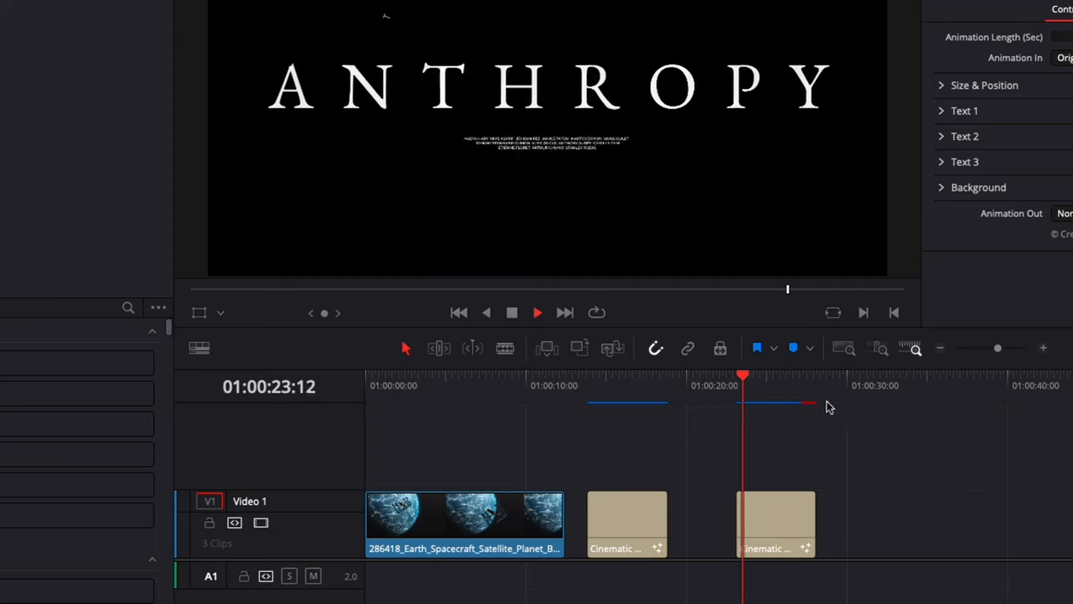
Stop playback of the ANTHROPY title once its render cache has rebuilt.
click(536, 313)
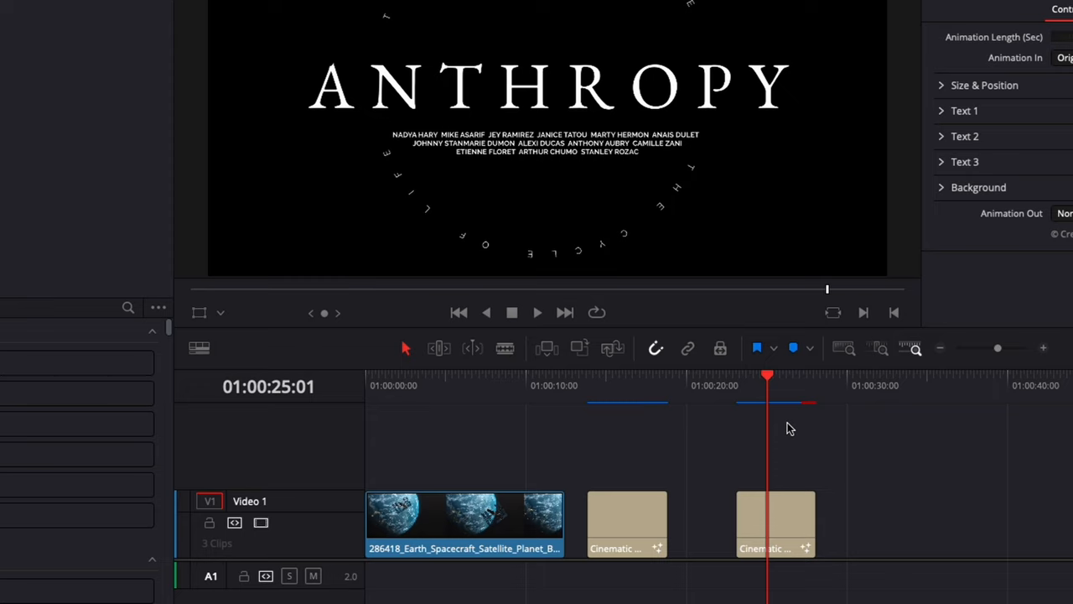
mouse_move(761, 403)
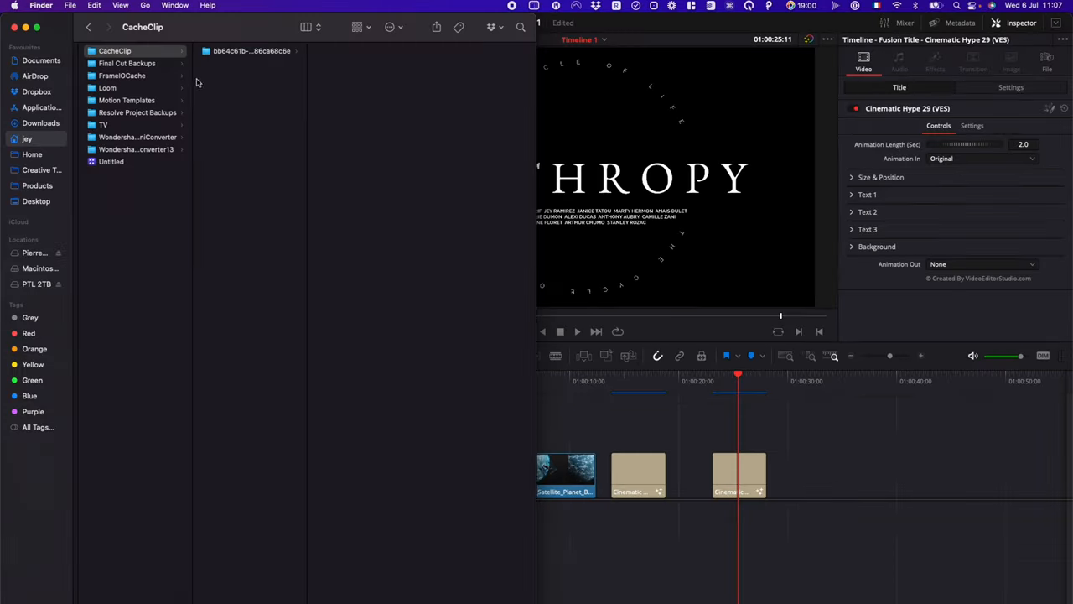
Bring Resolve forward and scrub the ANTHROPY title to view its circular CYCLE OF LIFE text.
click(361, 51)
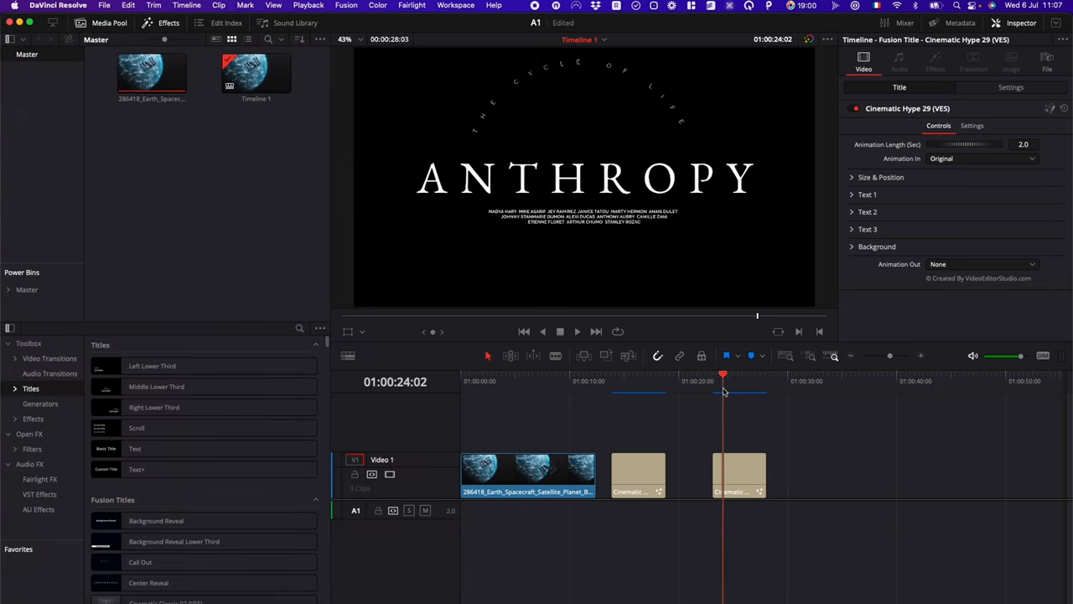
click(731, 375)
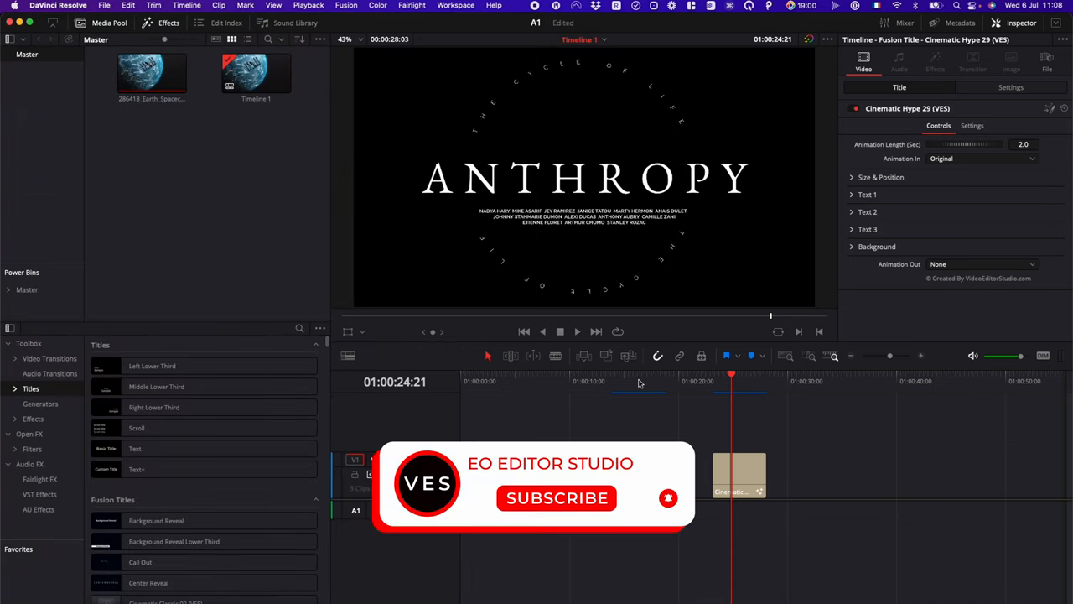
click(555, 498)
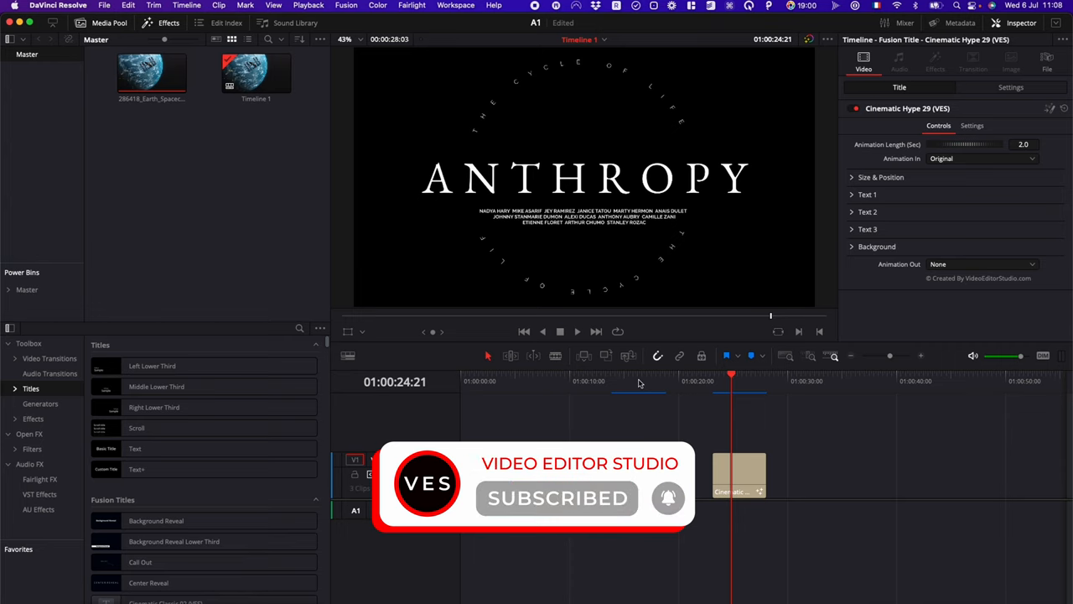